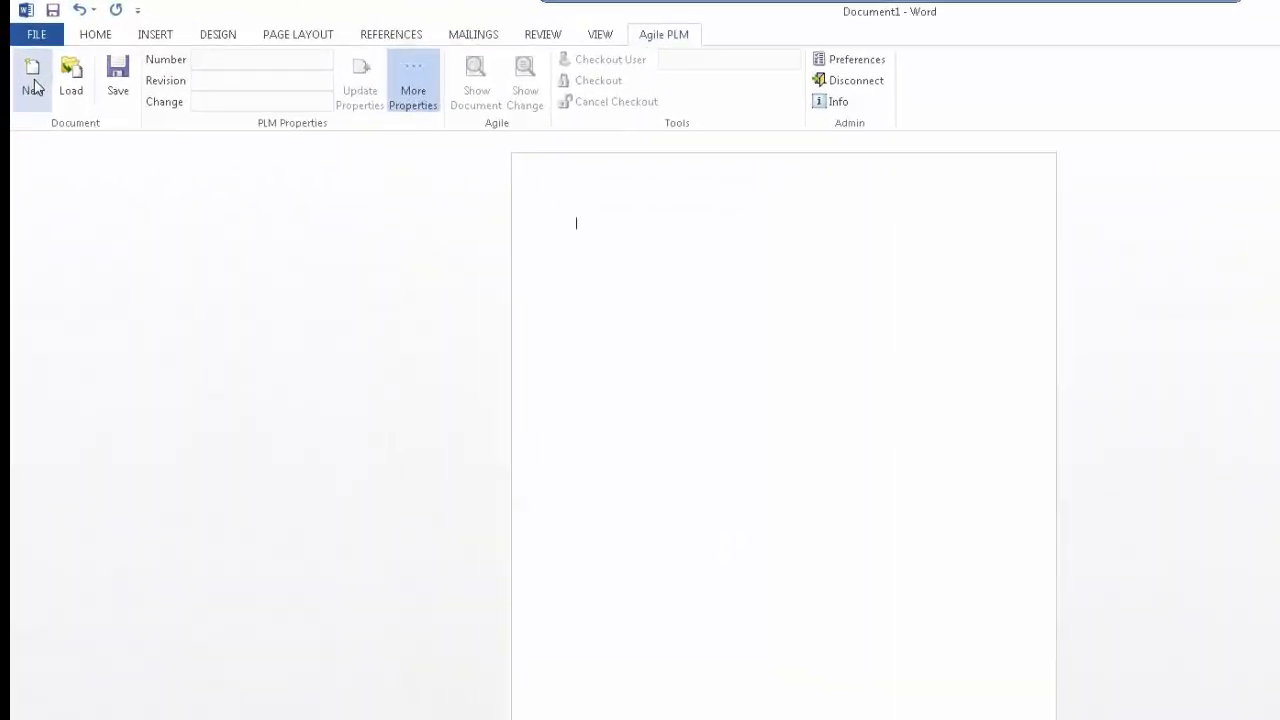
mouse_move(32, 80)
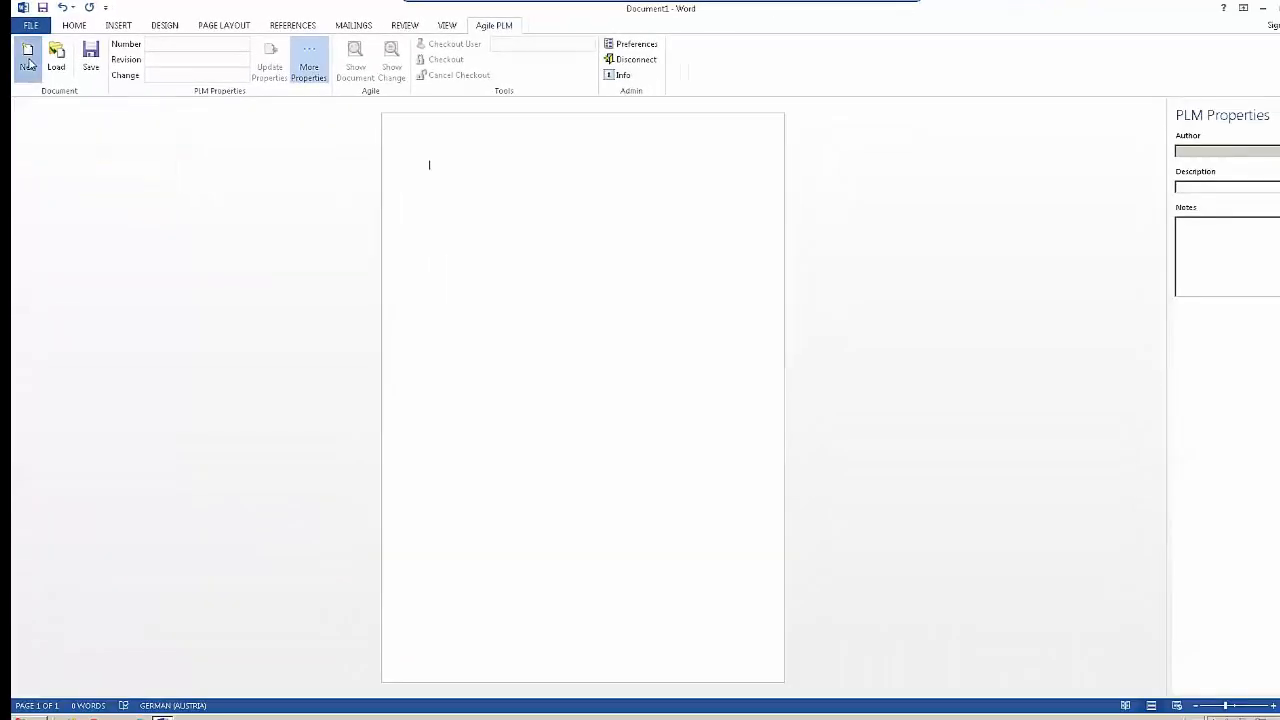
Step: Create a new document from 'Template for test method' in the template dialog
left_click(28, 56)
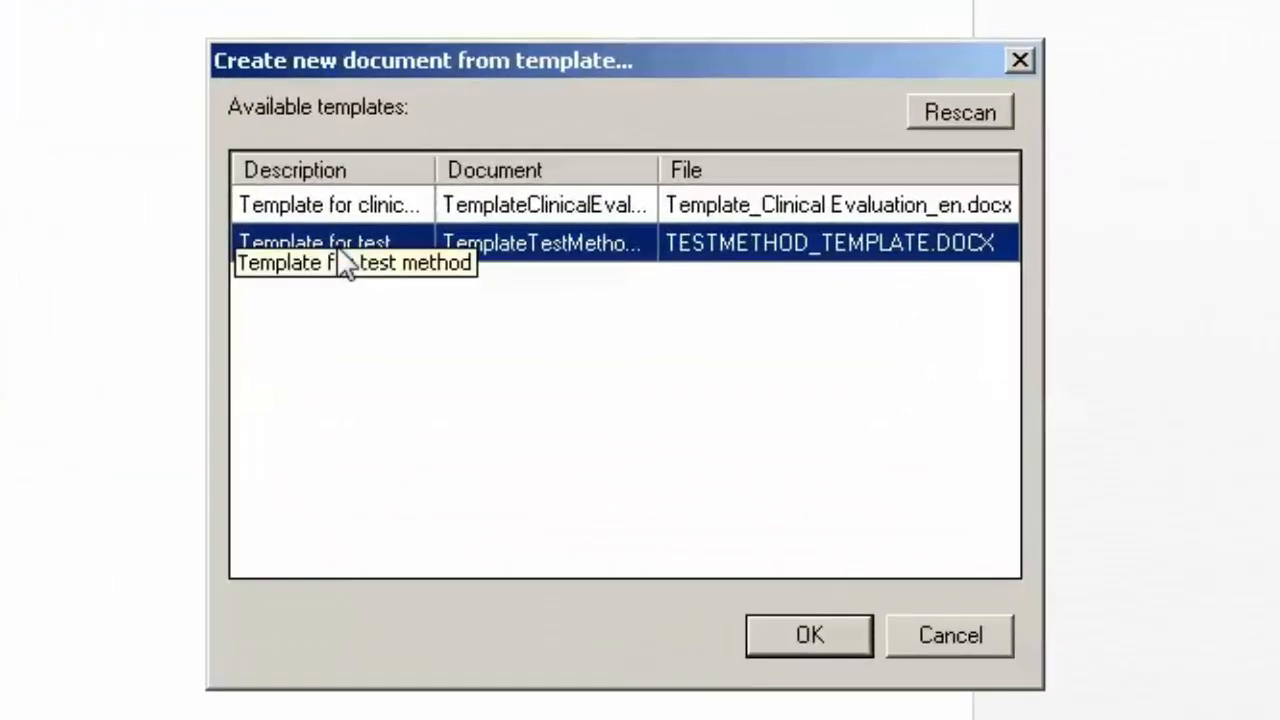
mouse_move(810, 636)
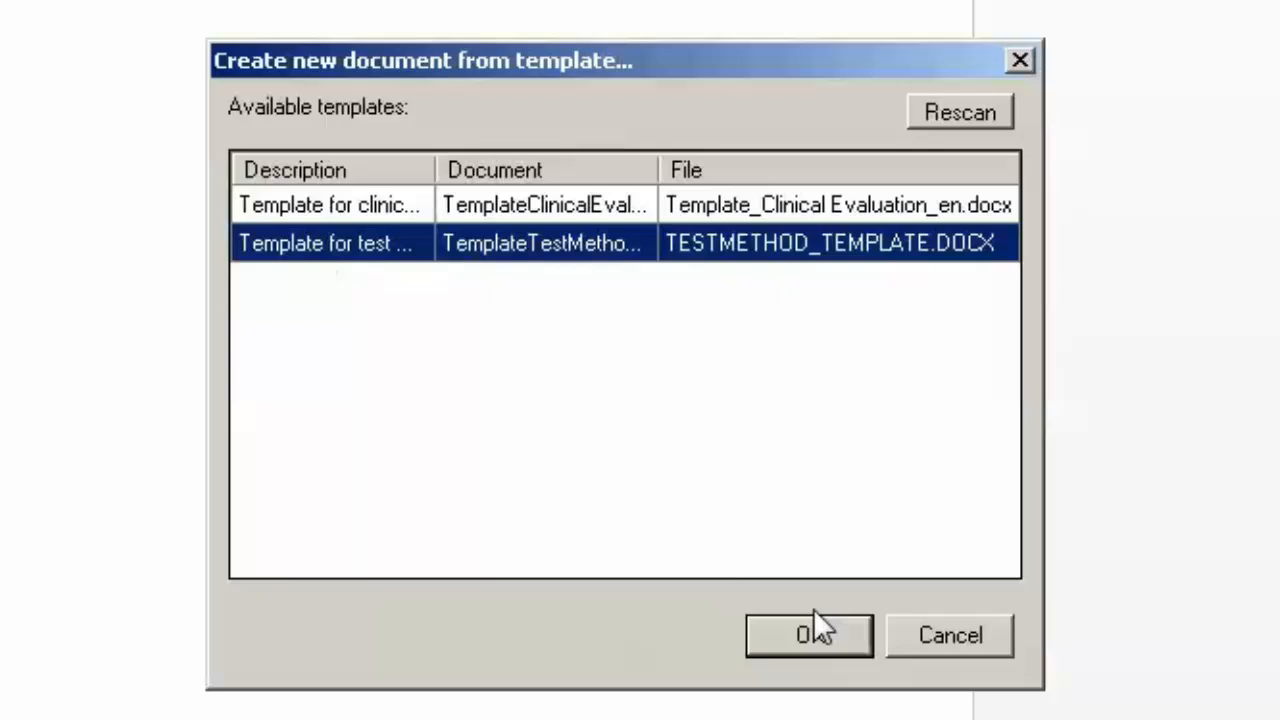
left_click(808, 636)
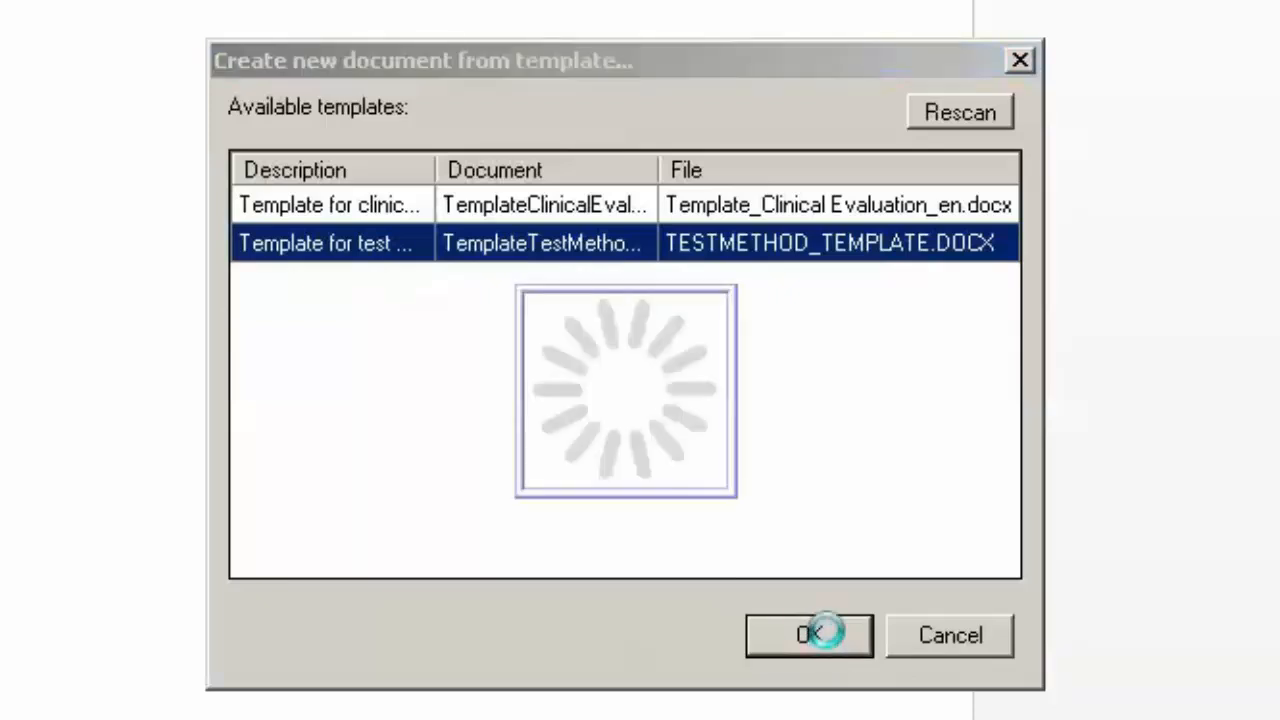
left_click(808, 636)
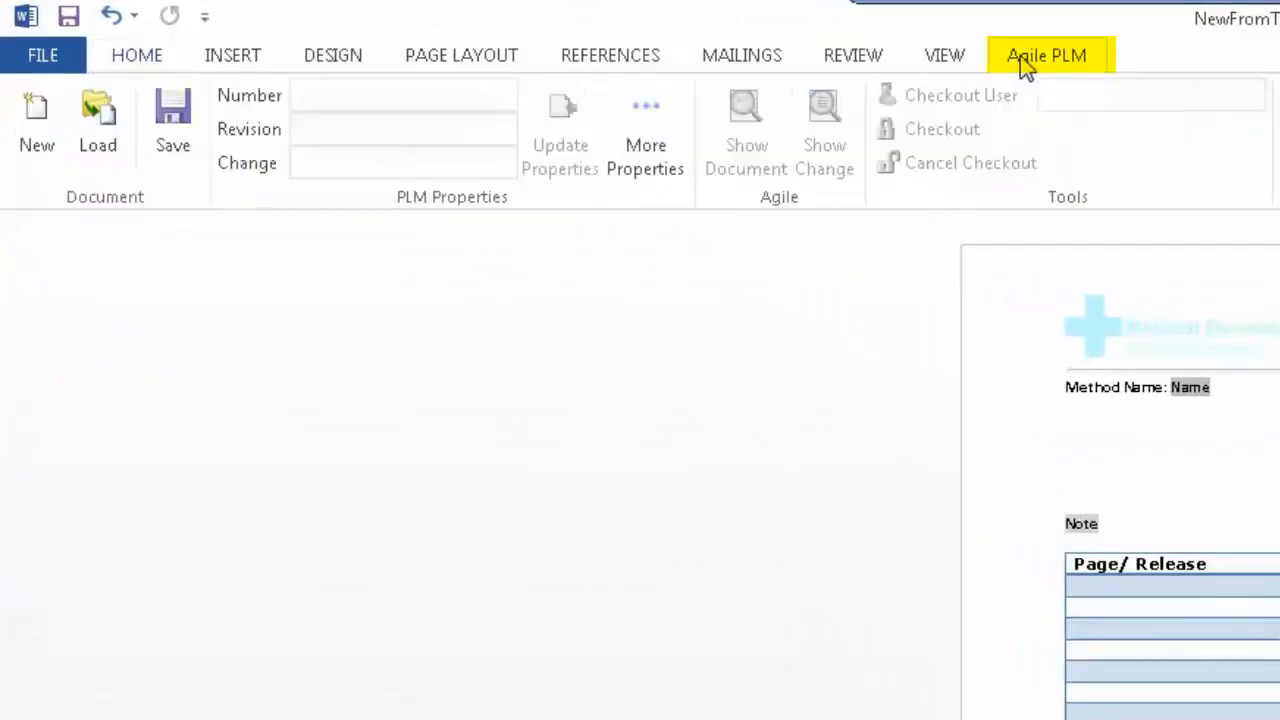
mouse_move(770, 448)
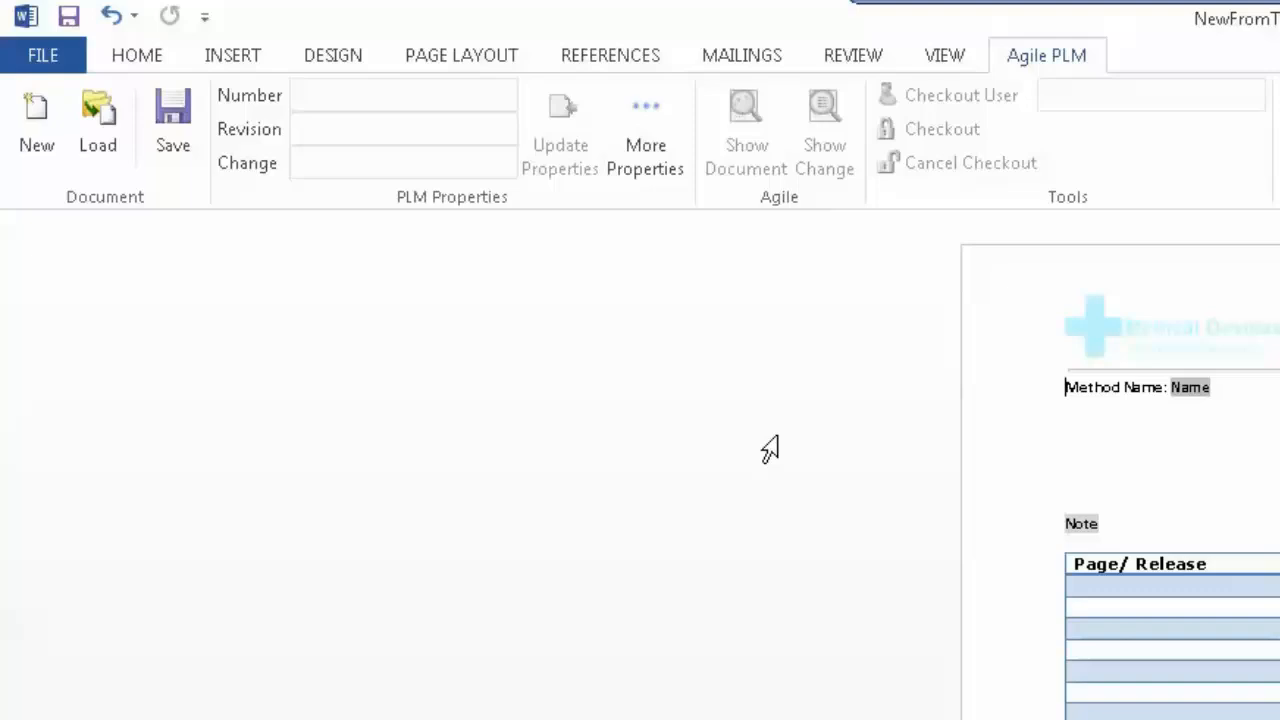
Step: Start saving the new document to Agile PLM from the Agile PLM ribbon
left_click(644, 132)
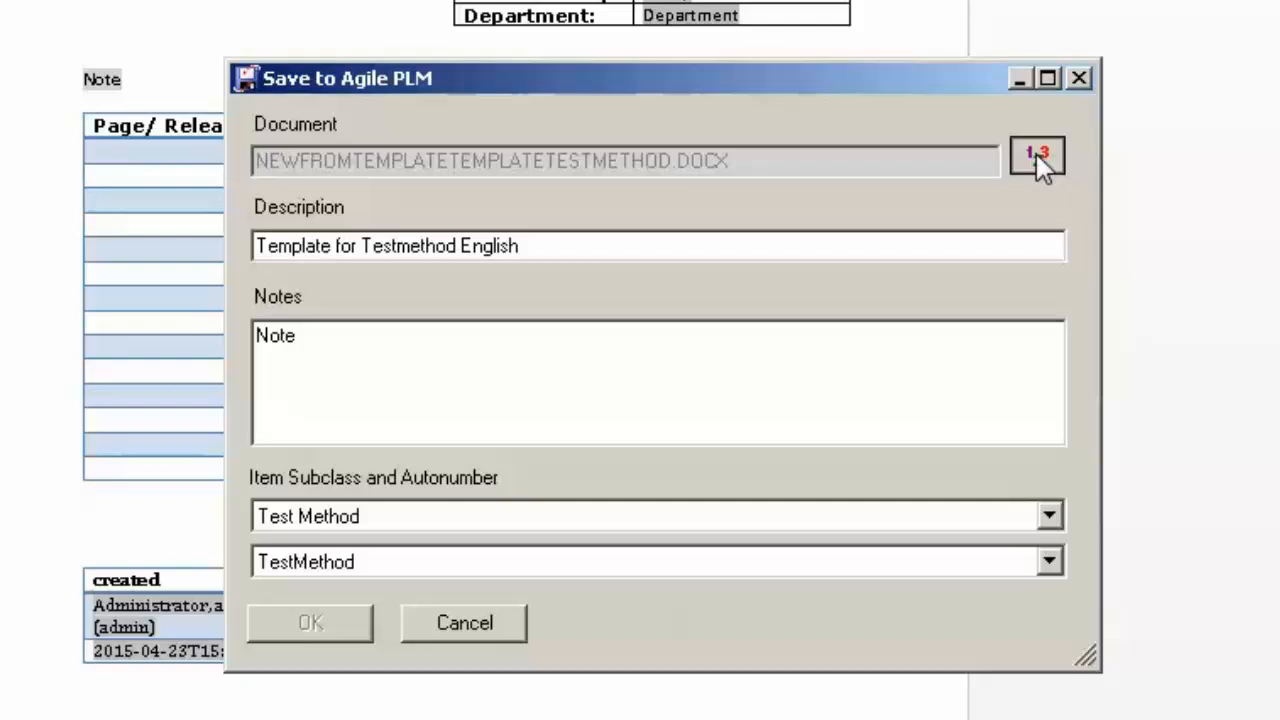
Step: Autonumber the document, describe it 'Test method for new product release' with notes 'Use this test method for new product release', and save it
left_click(1036, 156)
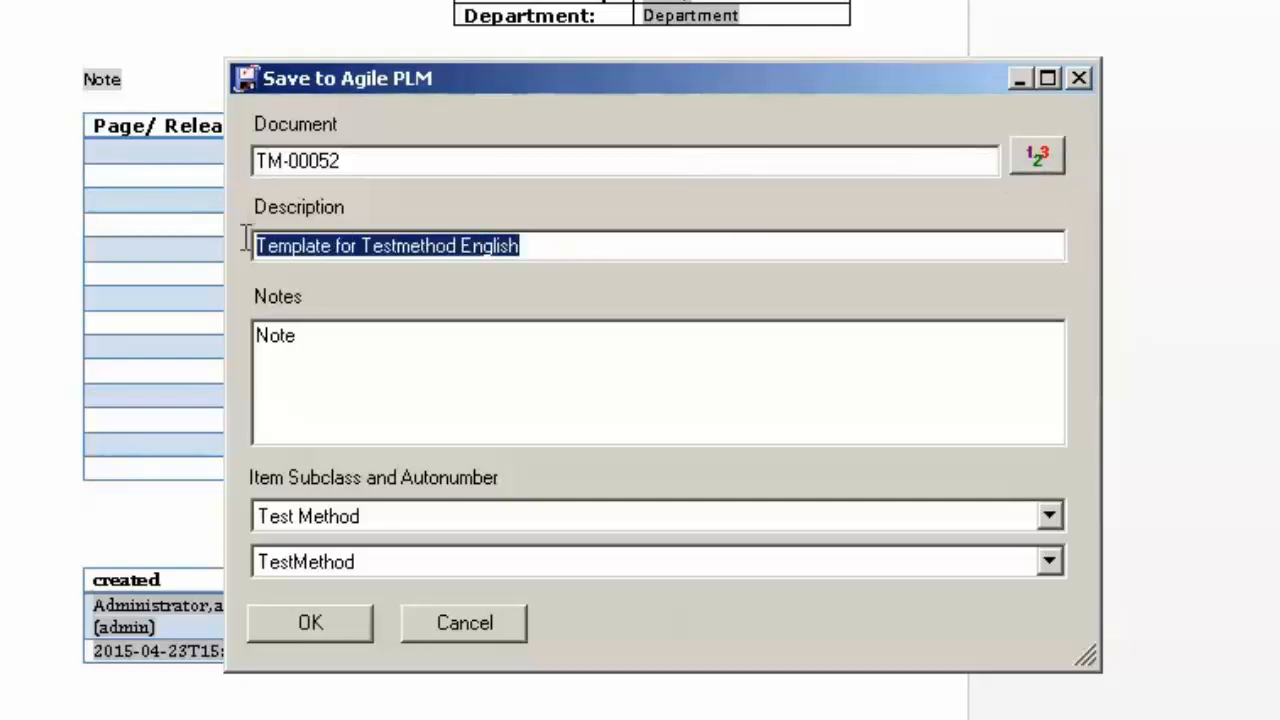
type("Test method for new product release")
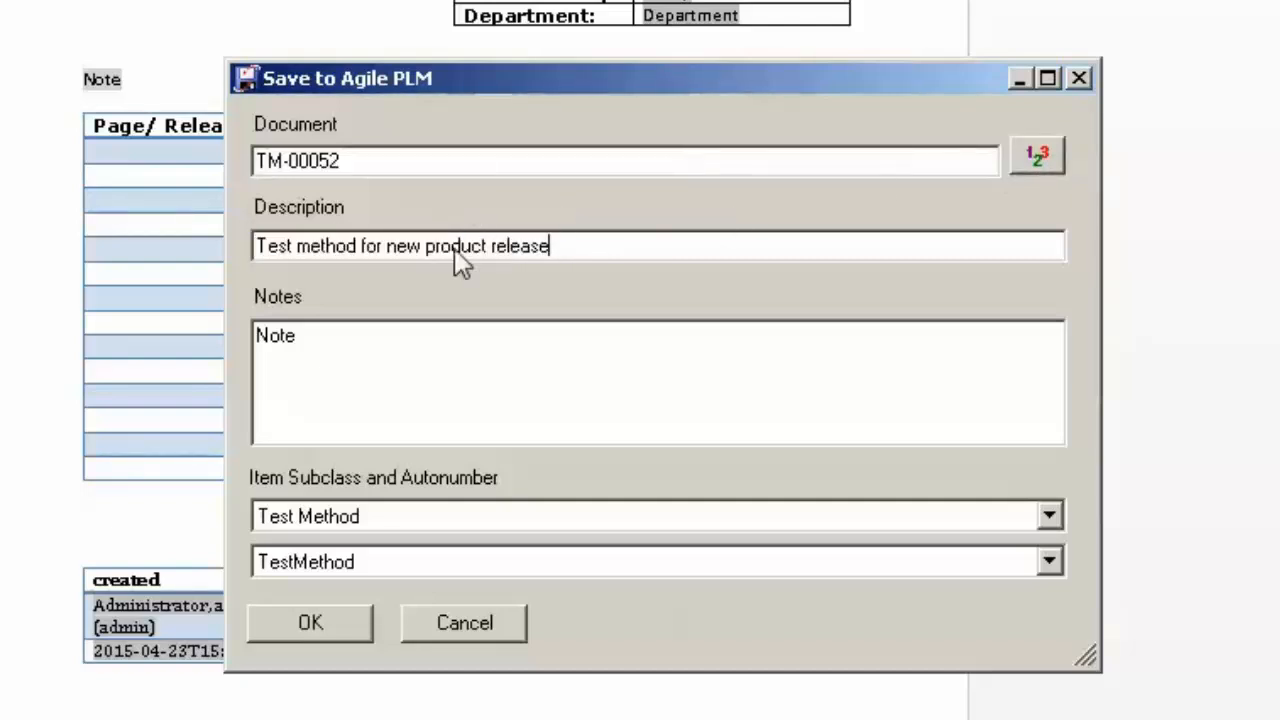
type("Us")
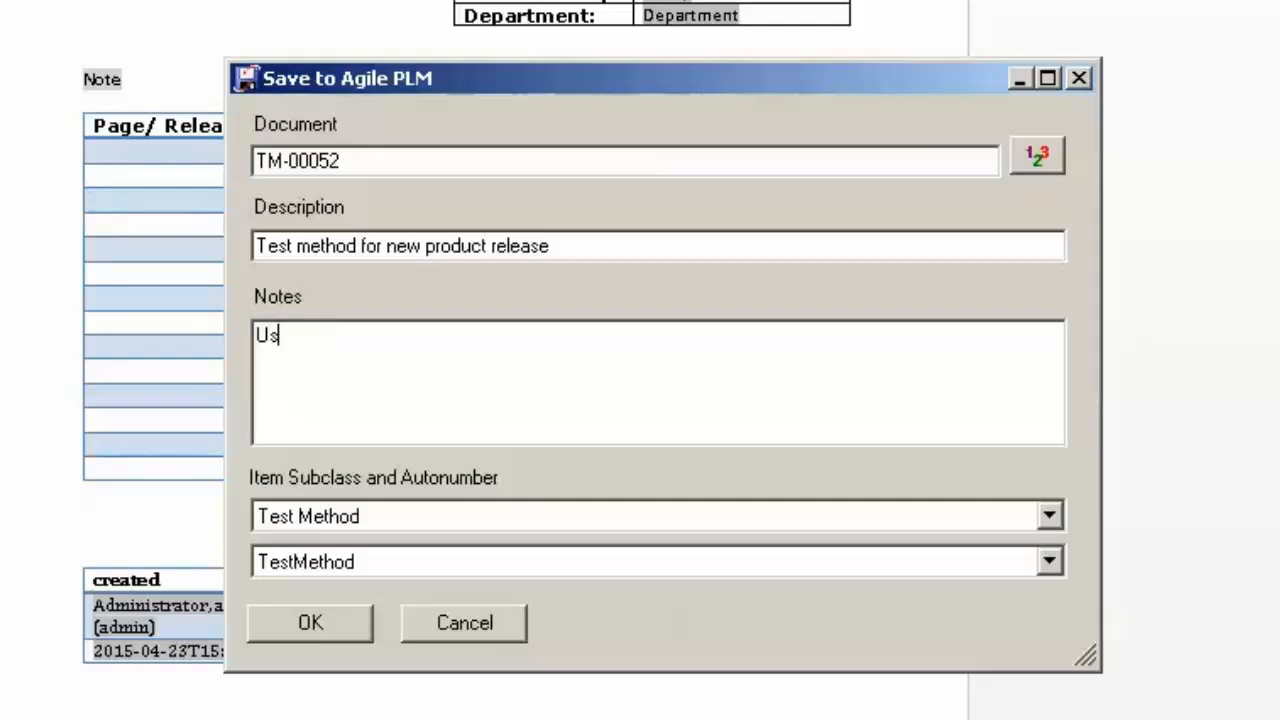
type("e this test method for new product release")
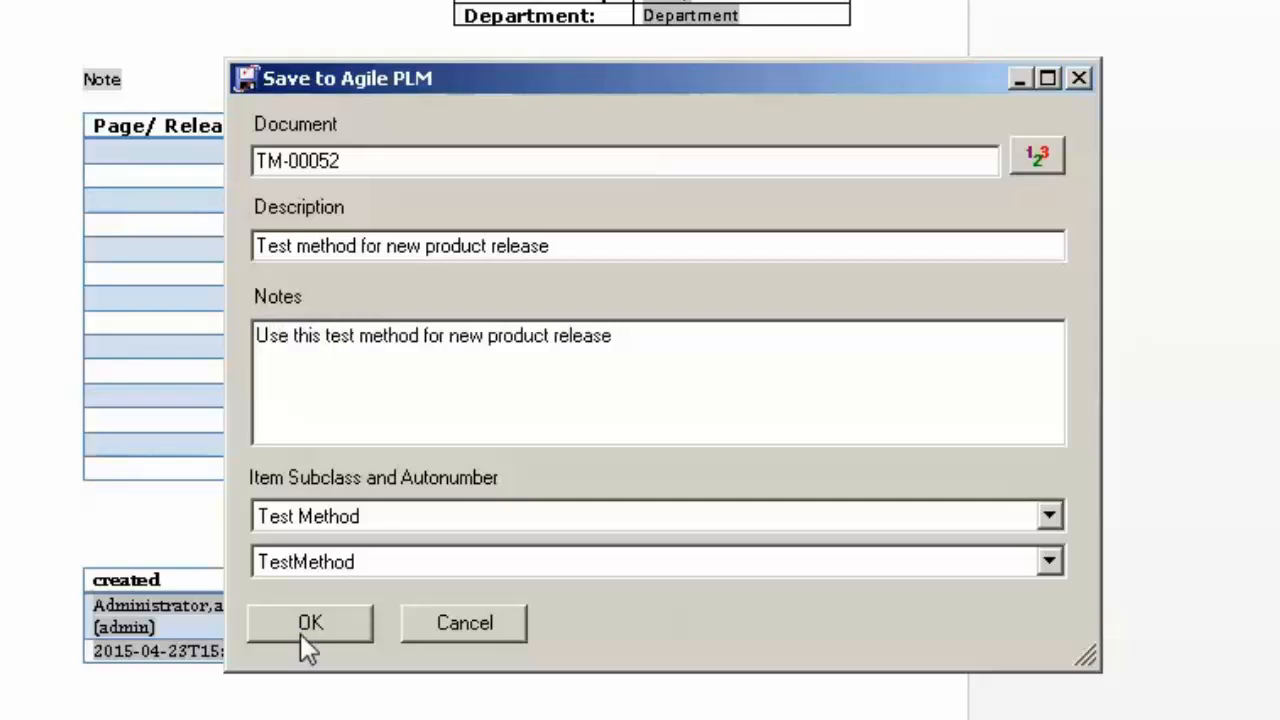
left_click(310, 622)
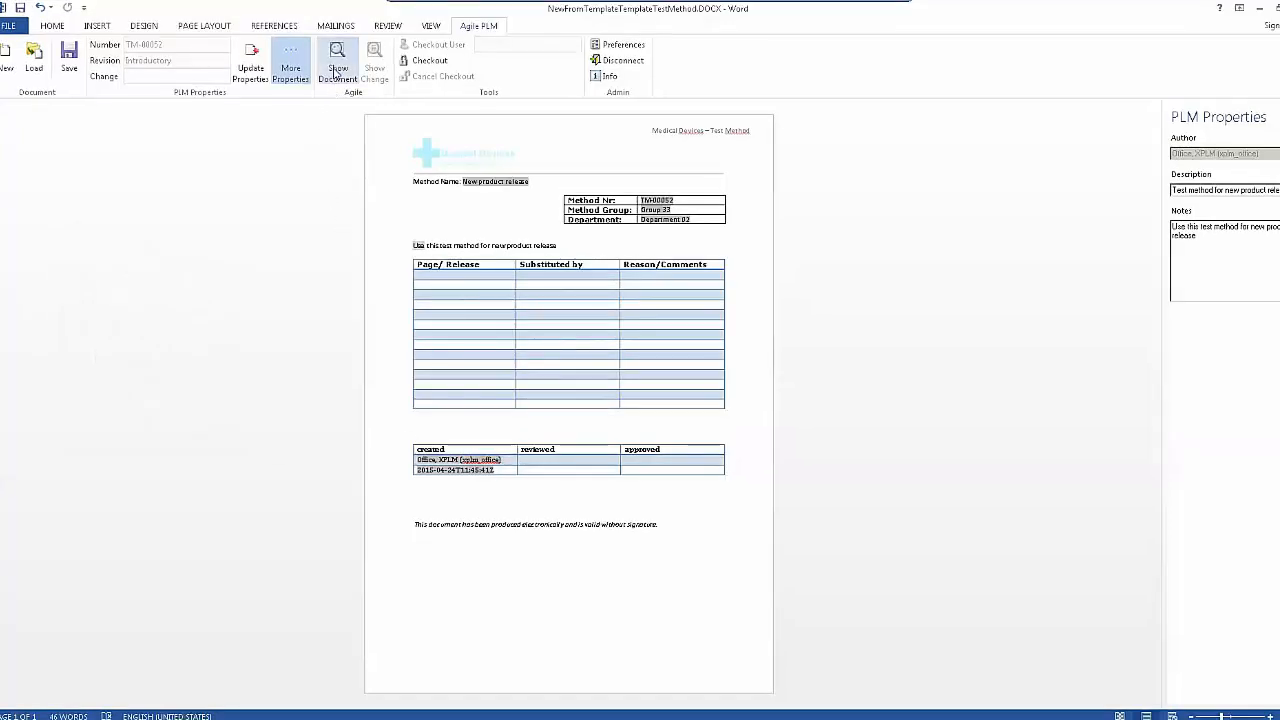
Step: Show the saved TM-00052 document's record in the Agile PLM web client
left_click(336, 62)
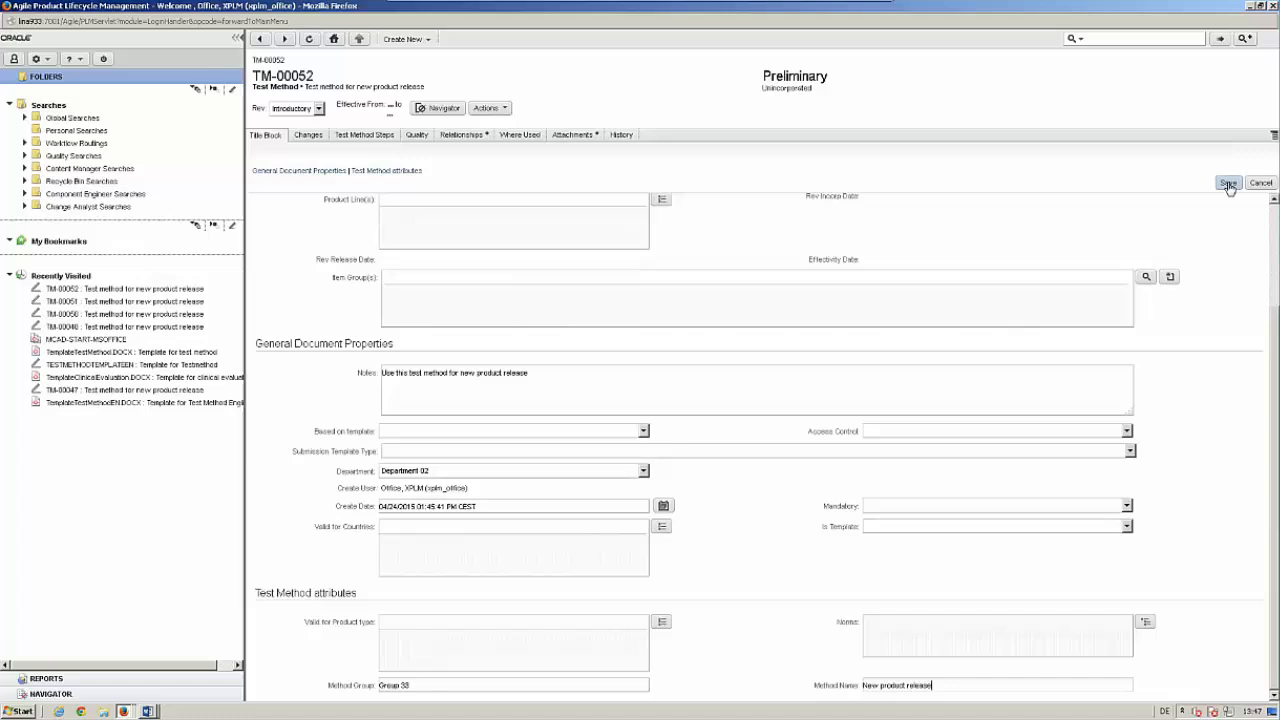
Step: Save the edited Title Block and Test Method attributes of the TM-00052 record
left_click(1228, 184)
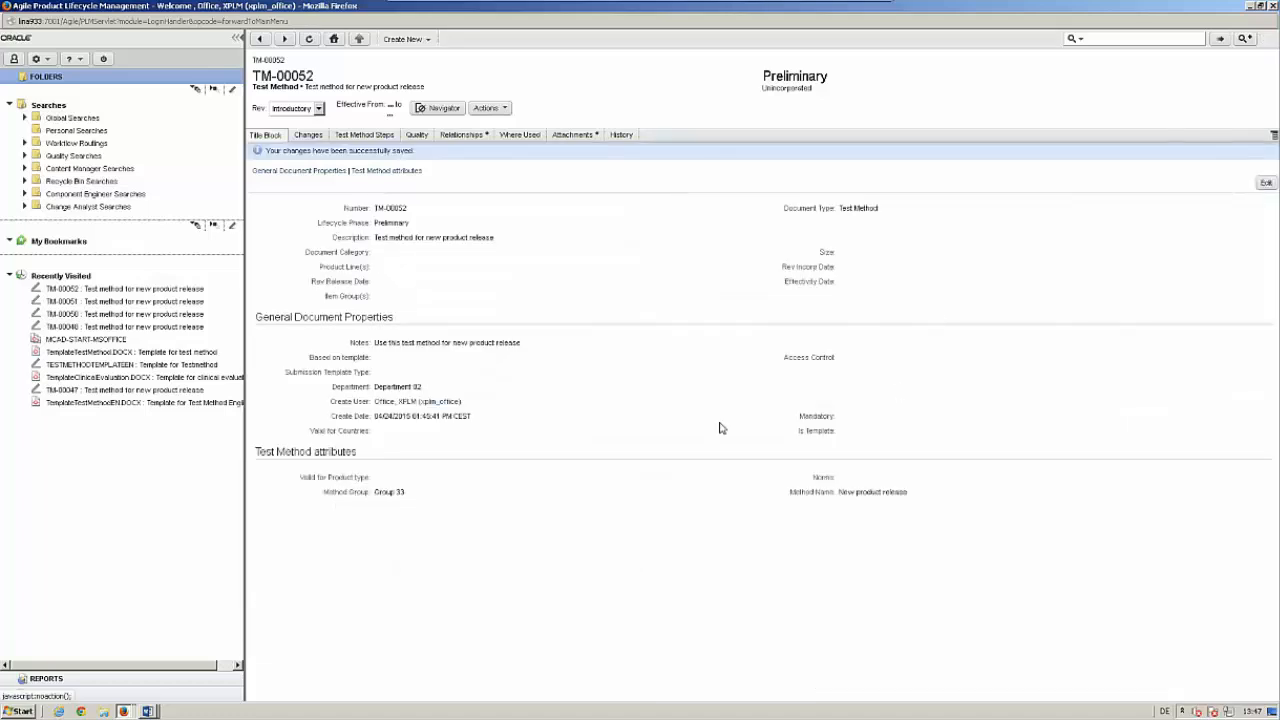
mouse_move(824, 496)
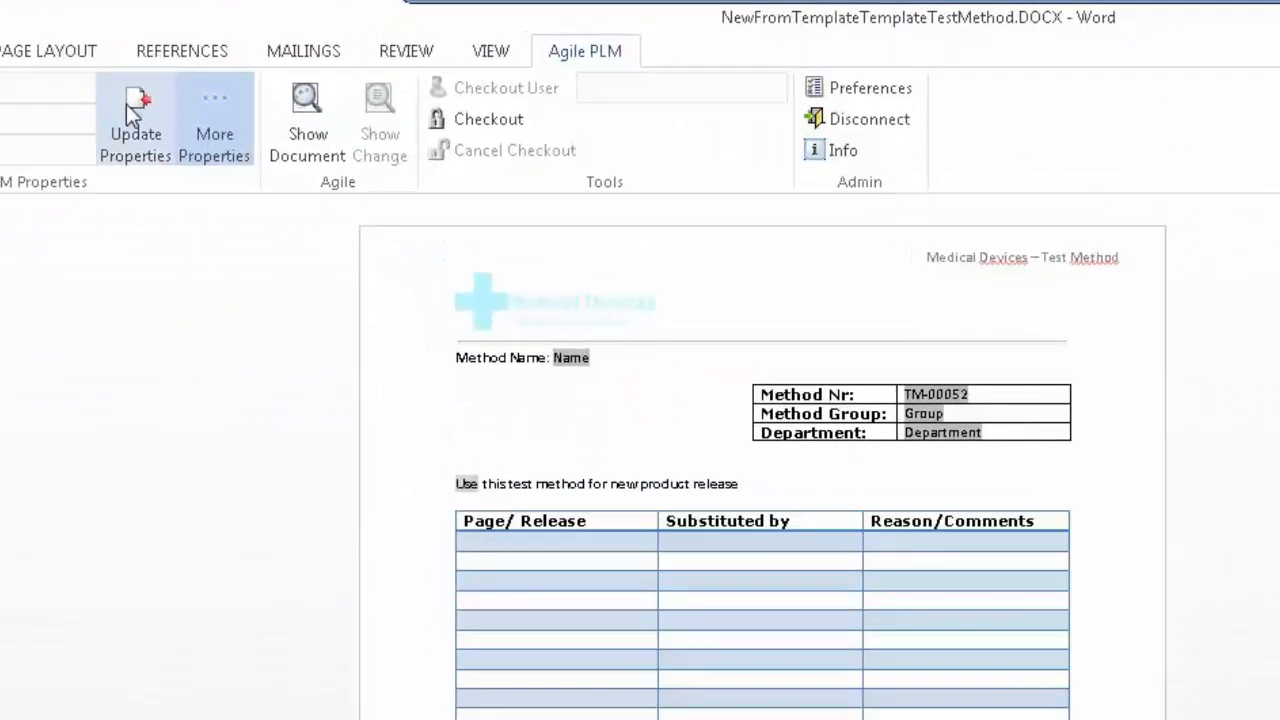
mouse_move(136, 120)
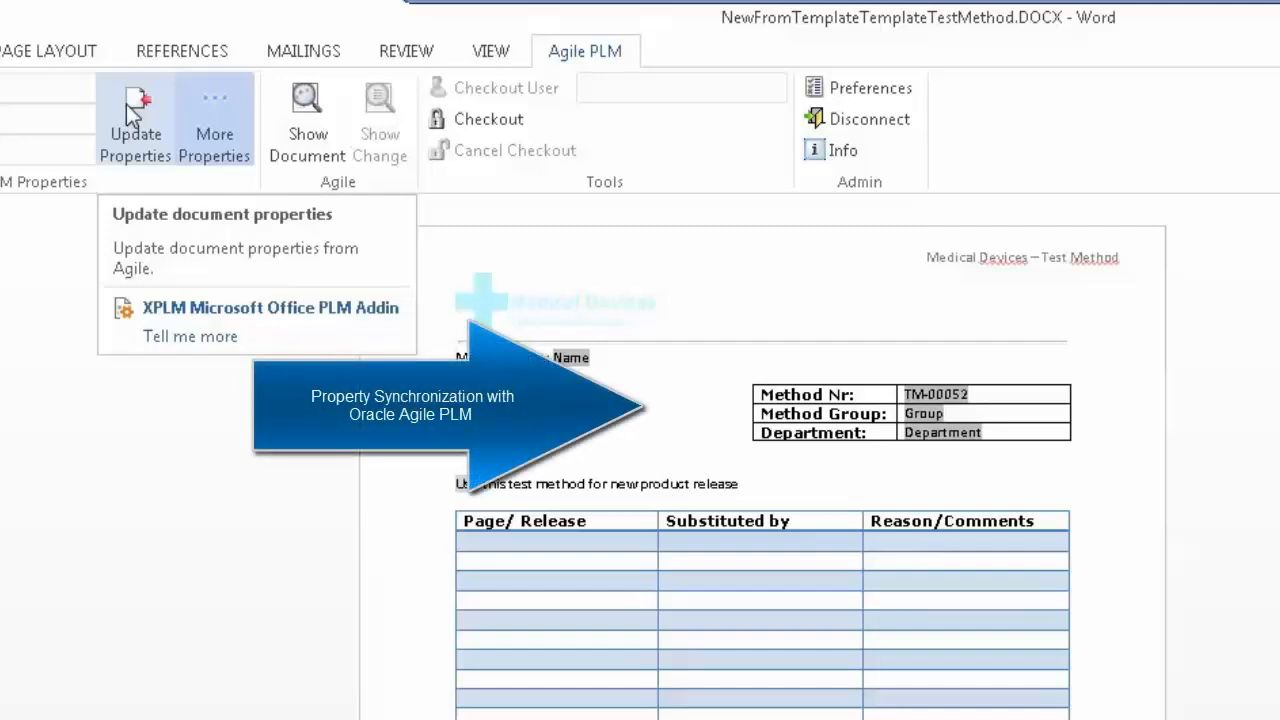
Step: Update the document properties from Agile PLM so the method name reads 'New product release'
left_click(136, 120)
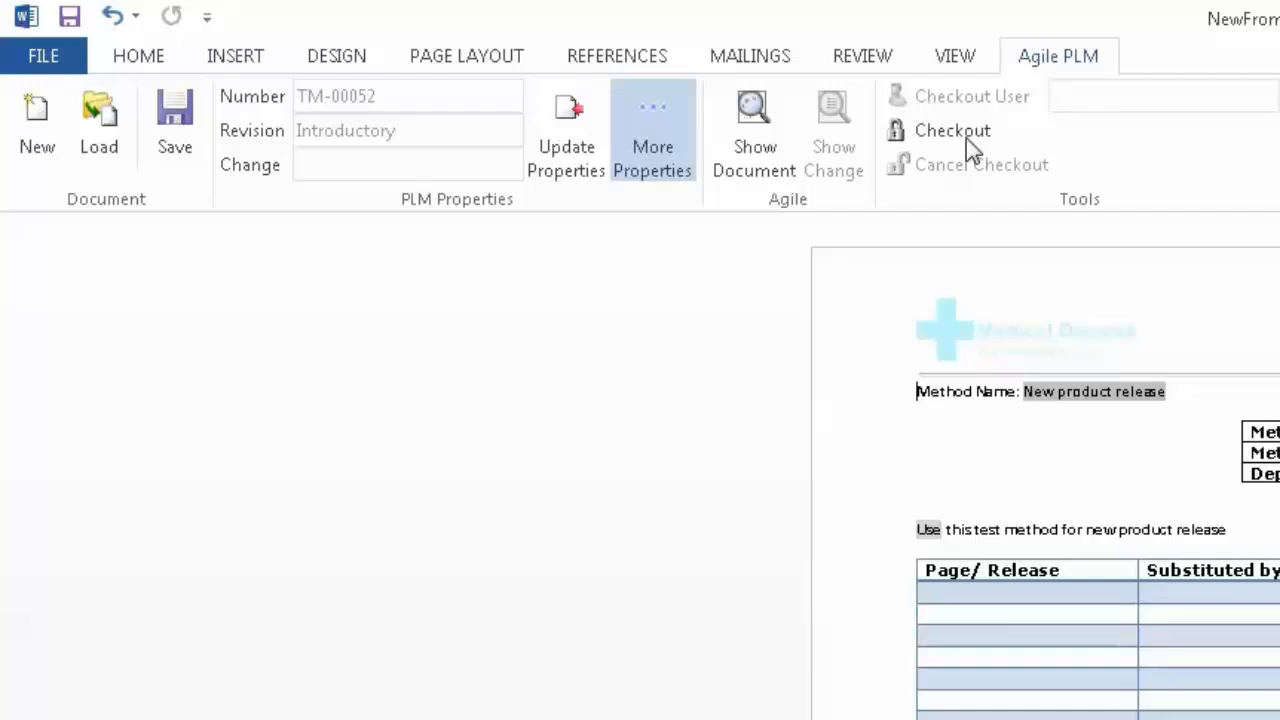
Step: Check out TM-00052 for editing, with checkout user Office, XPLM (xplm_office)
left_click(952, 130)
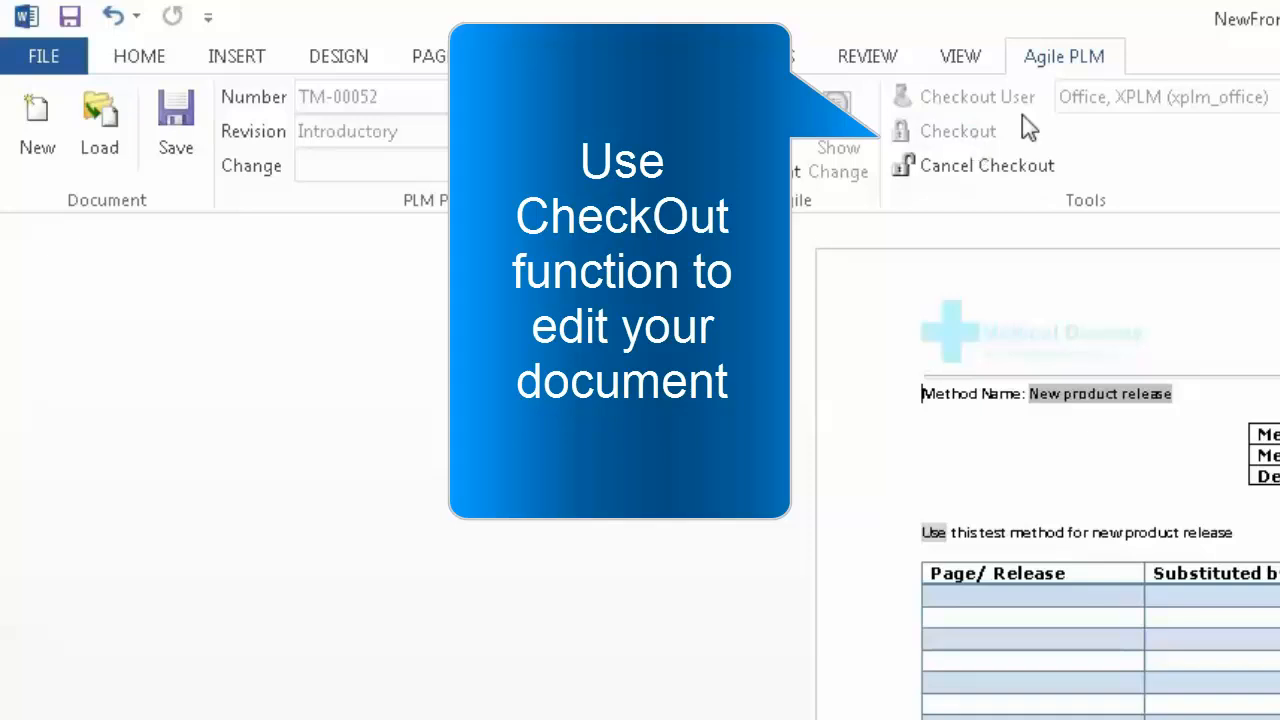
mouse_move(1218, 112)
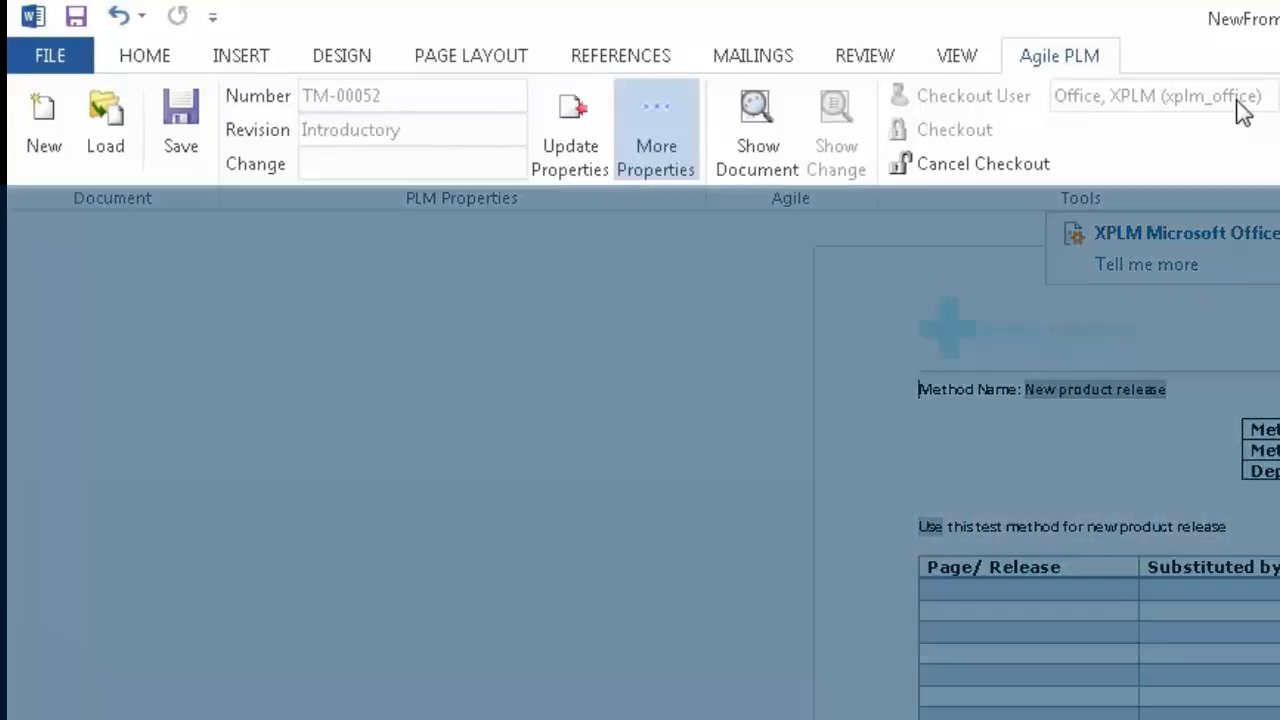
left_click(756, 130)
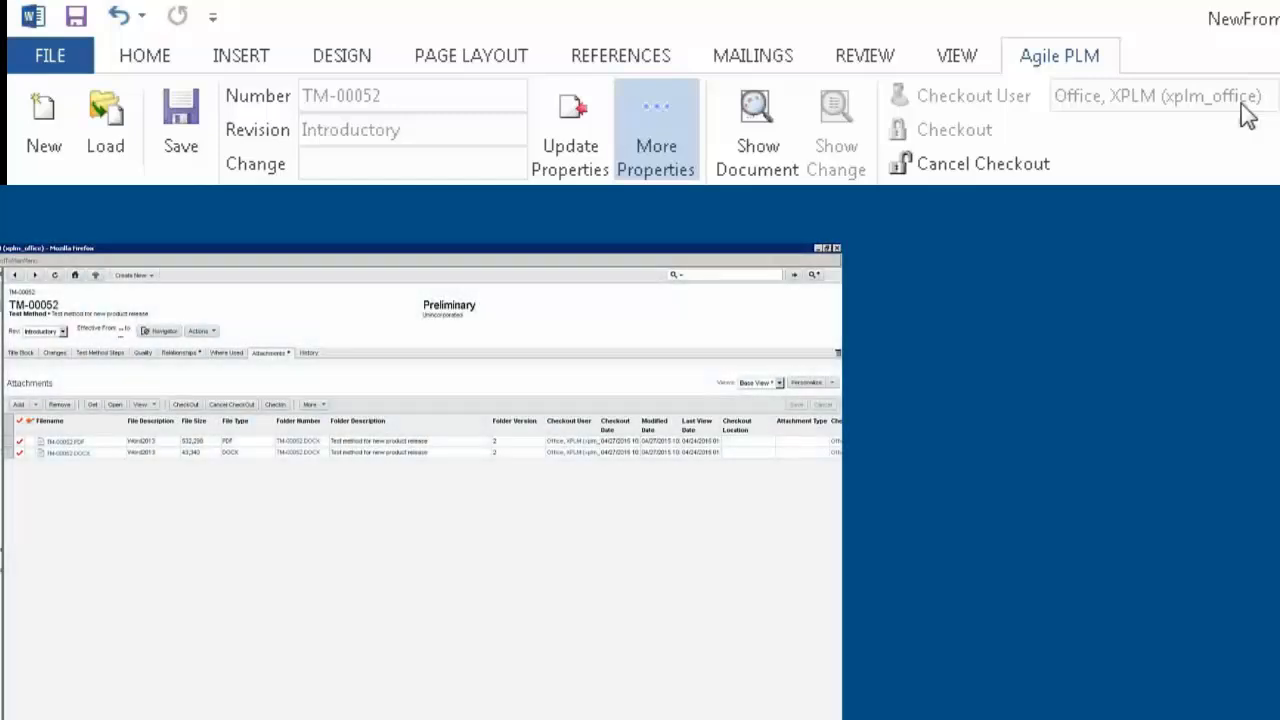